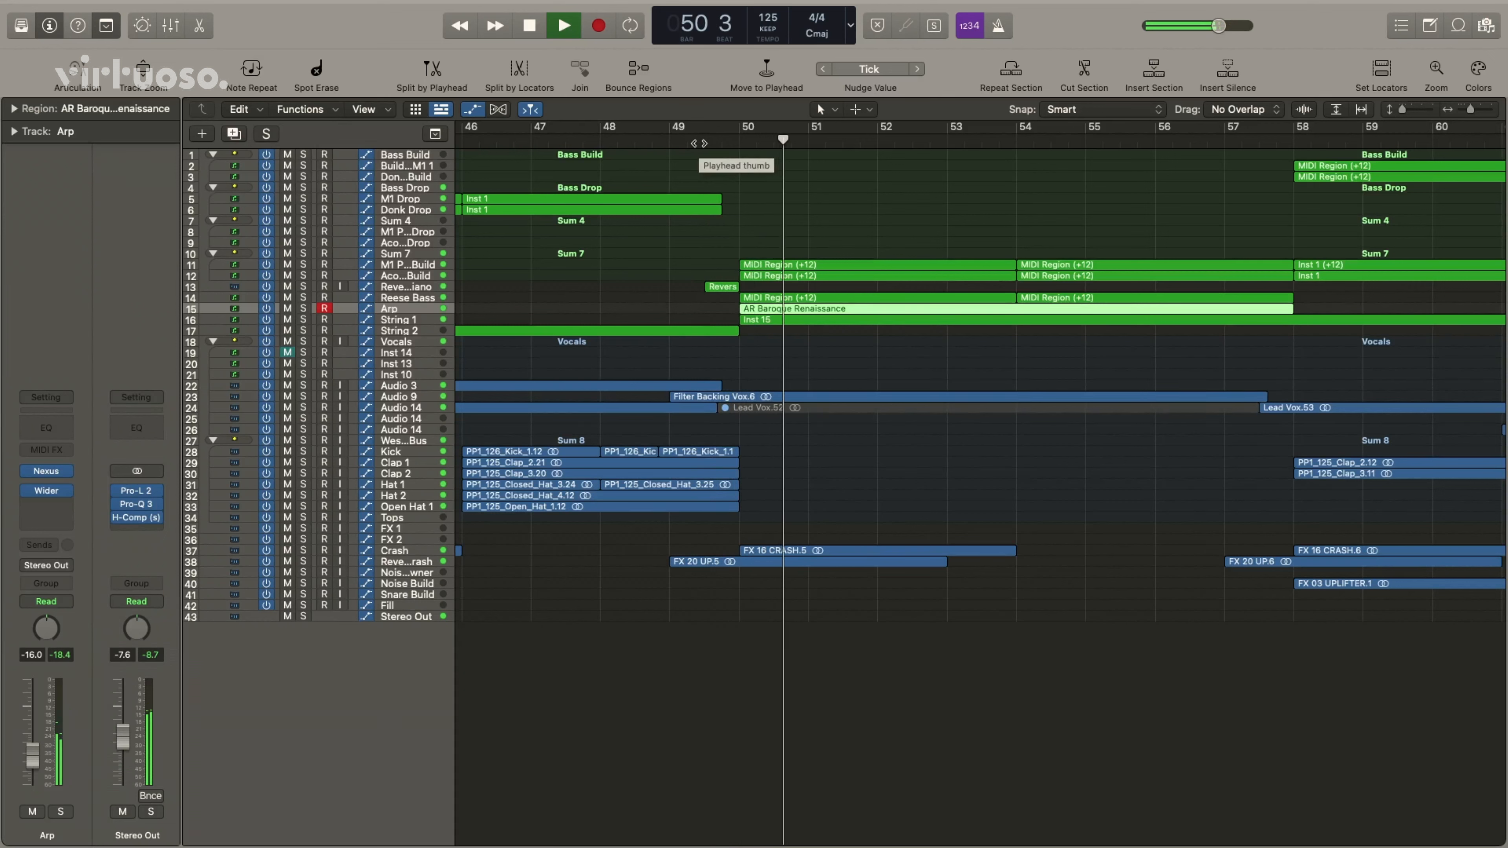
Solo the Filter Backing Vox.6 region on Audio 9 and play it back from bar 50
click(562, 26)
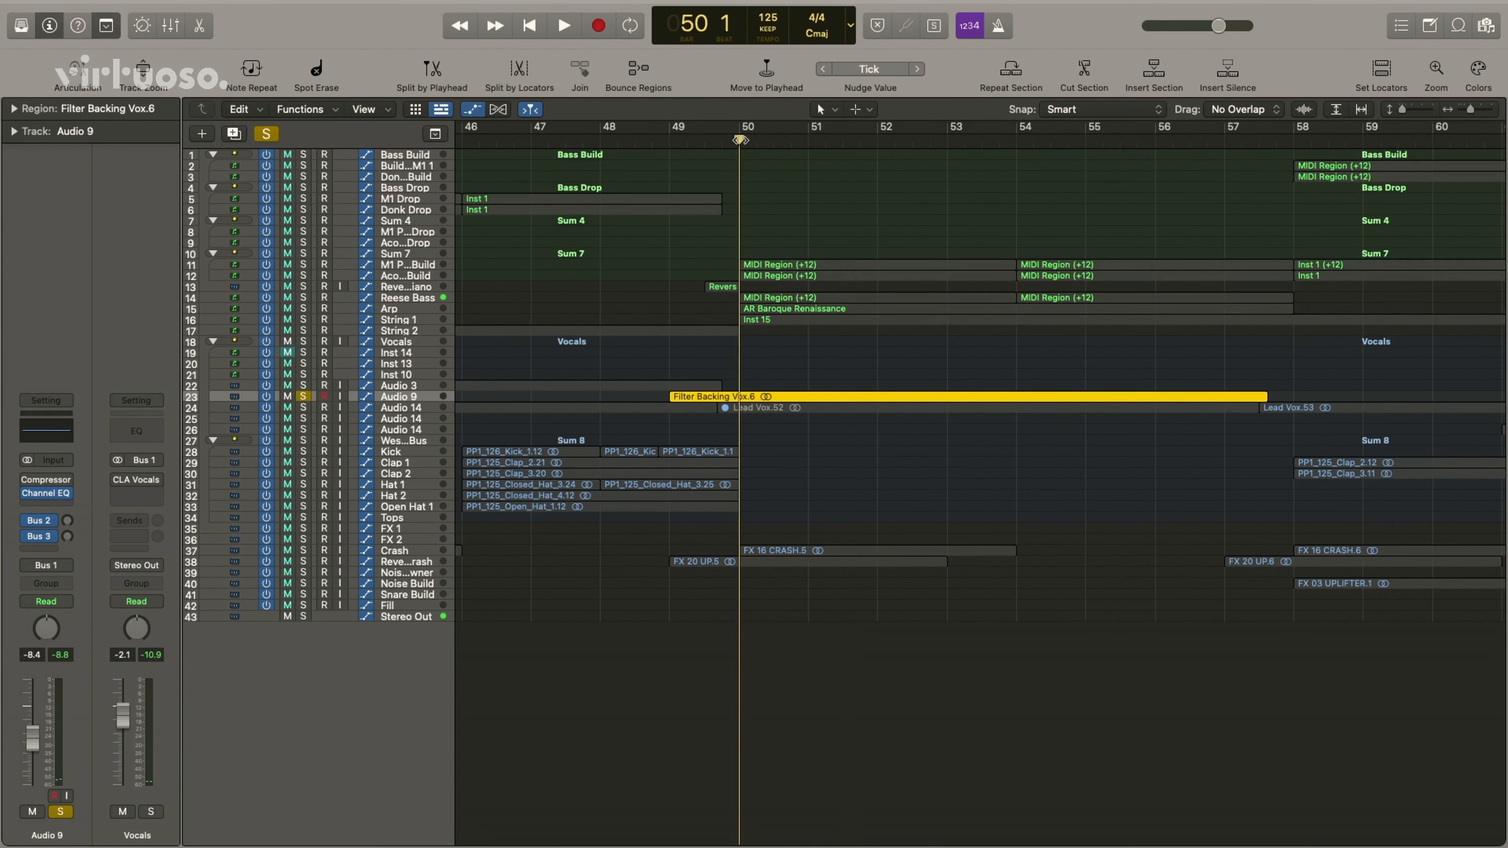
click(562, 25)
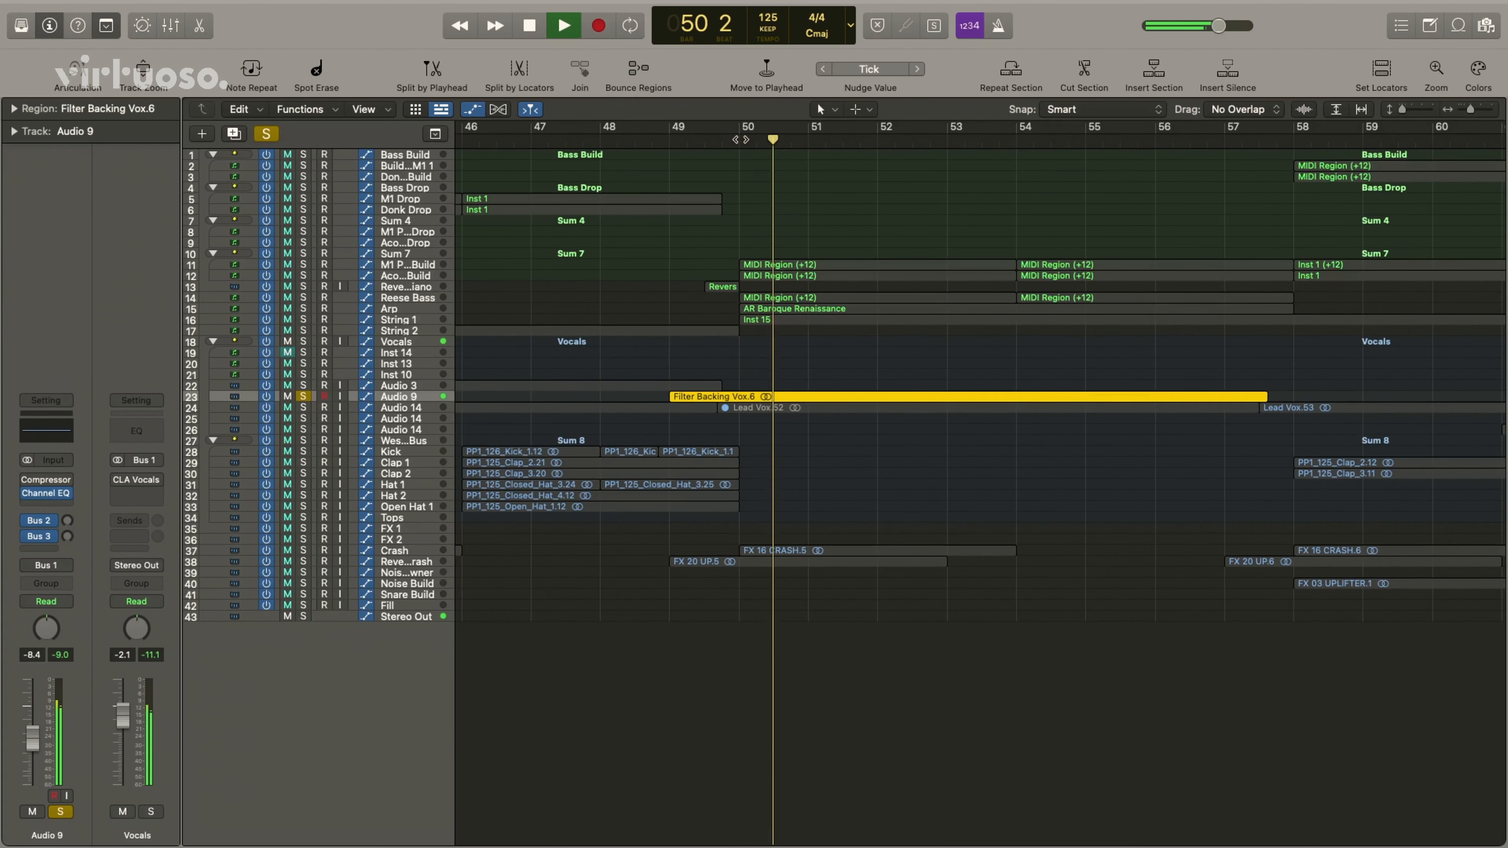